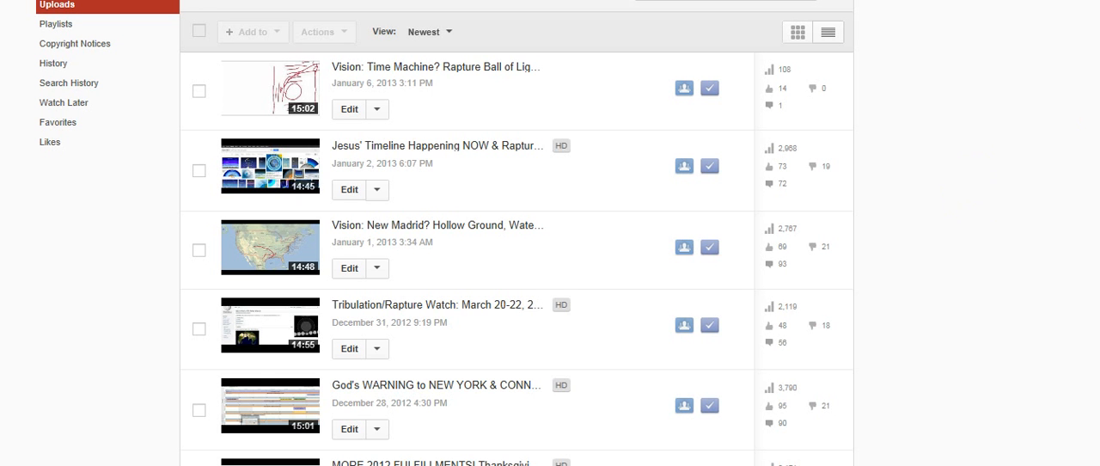
mouse_move(389, 224)
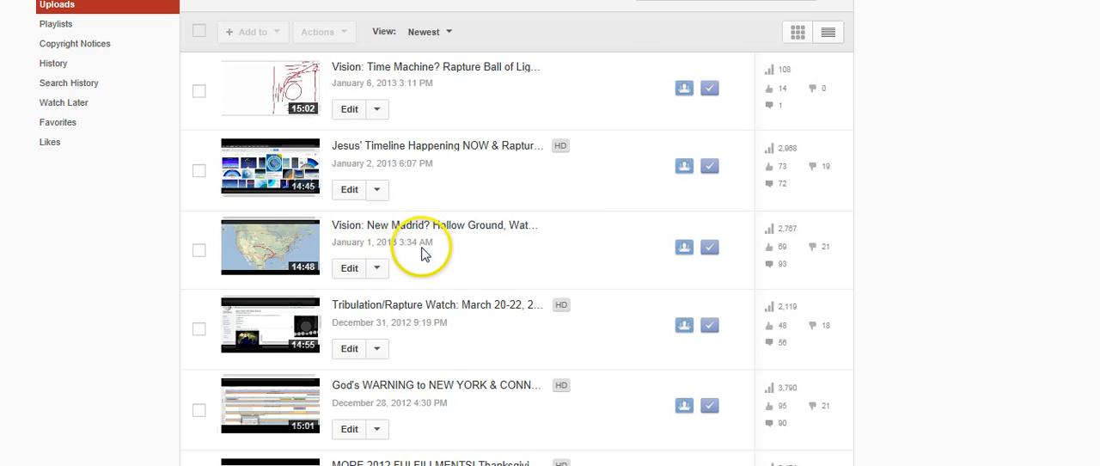
mouse_move(385, 256)
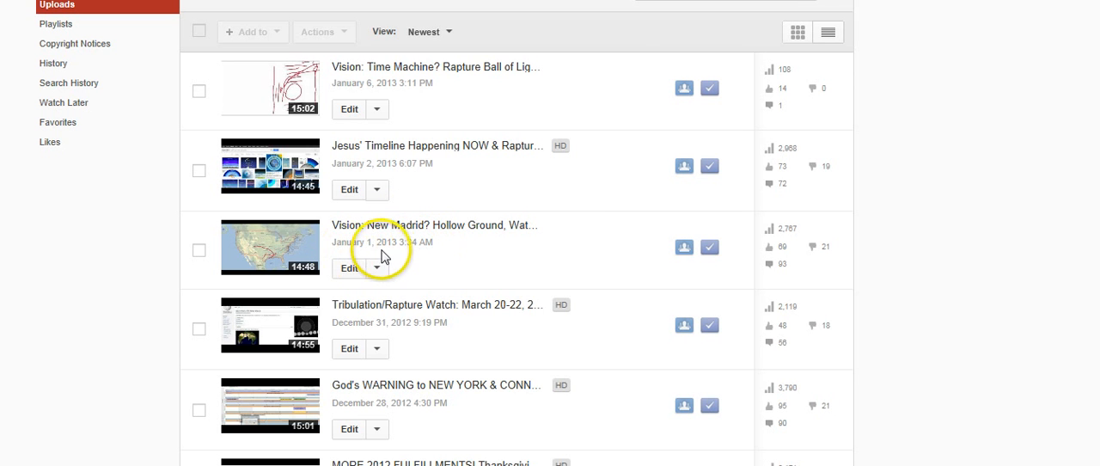
mouse_move(464, 244)
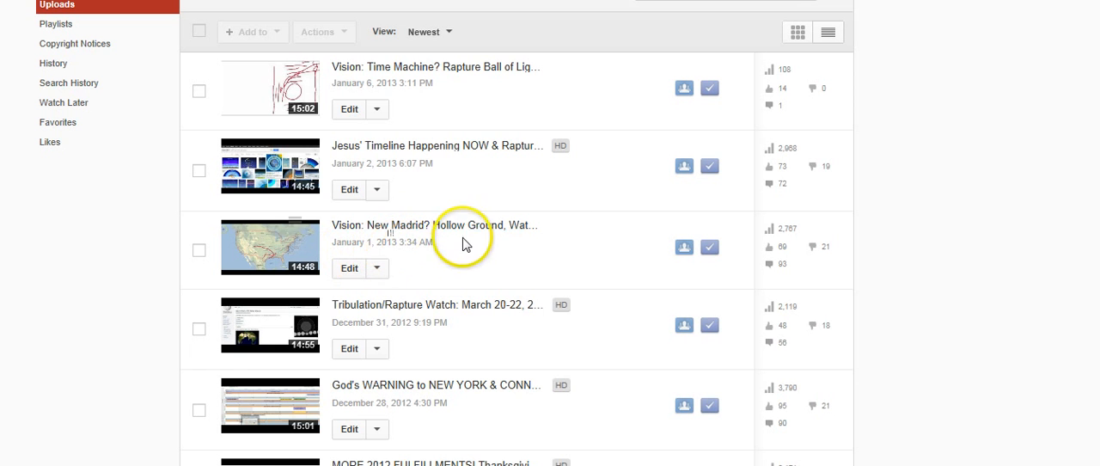
mouse_move(454, 247)
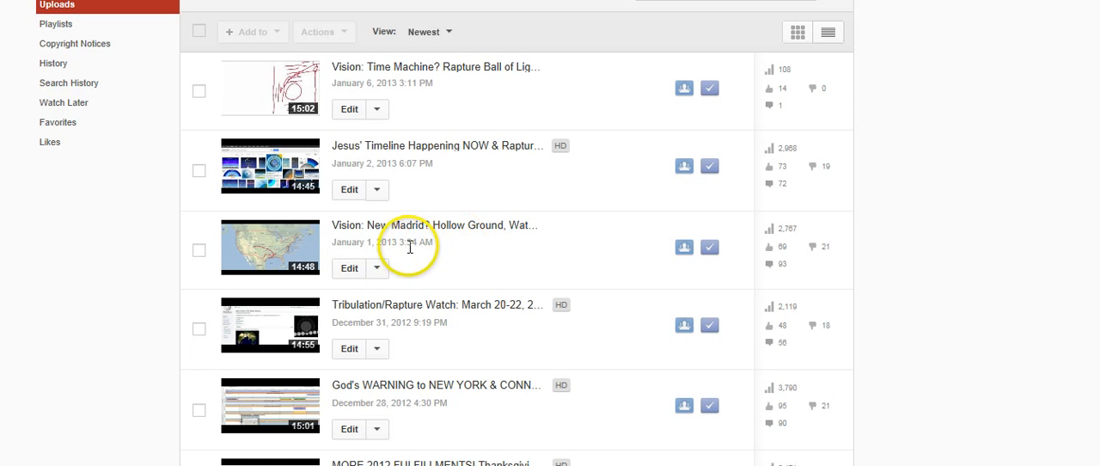
mouse_move(496, 259)
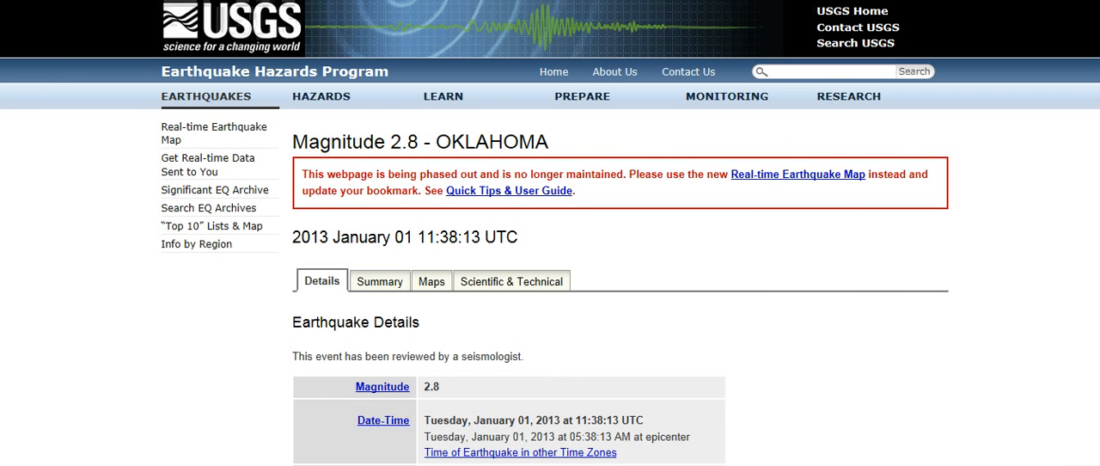
scroll("down", 3)
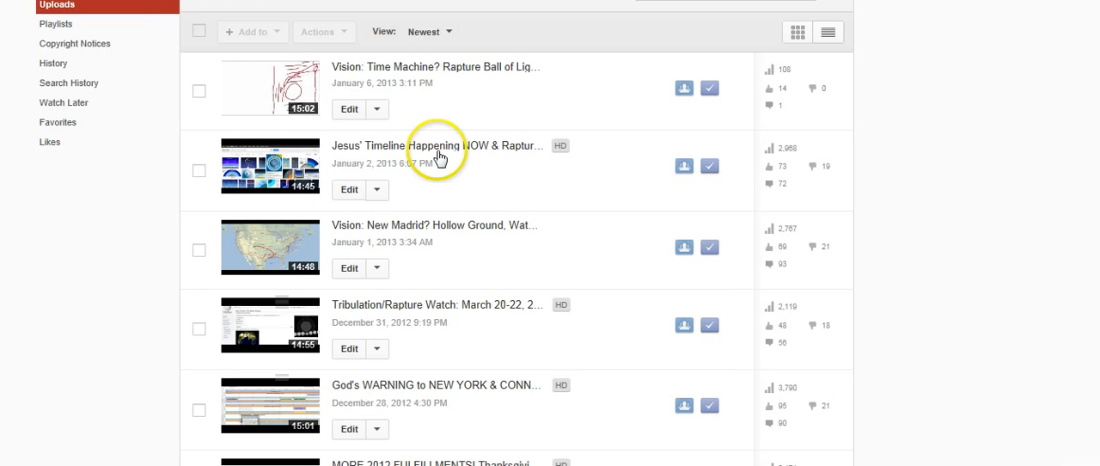
mouse_move(430, 226)
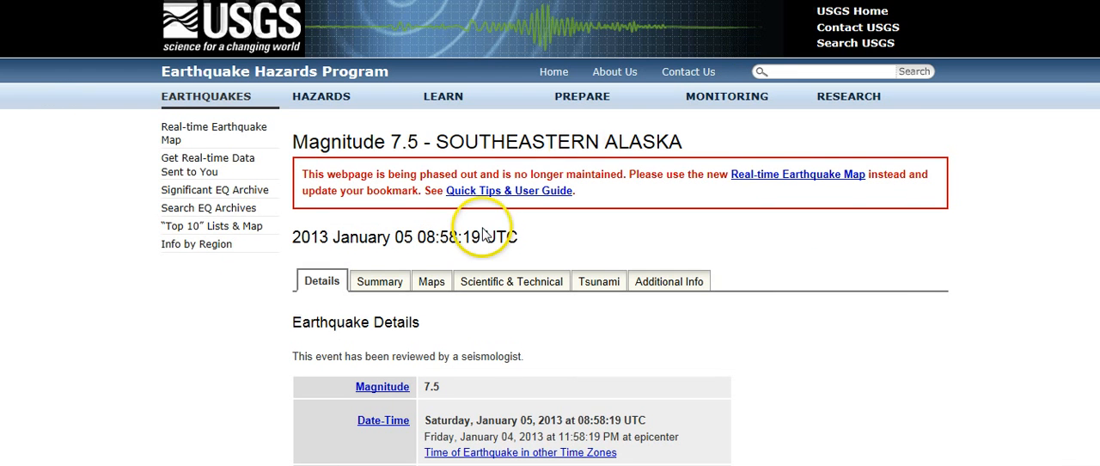
mouse_move(413, 163)
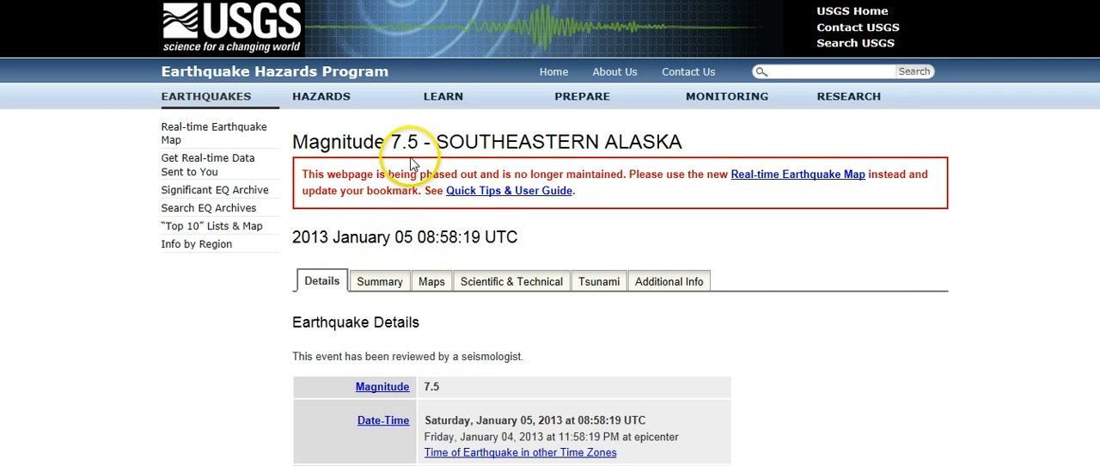
mouse_move(1040, 107)
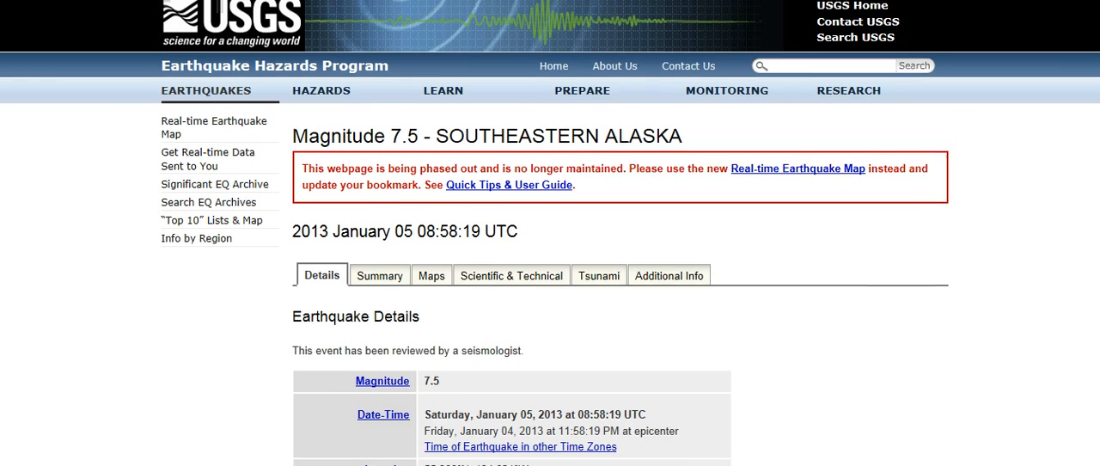
scroll("down", 3)
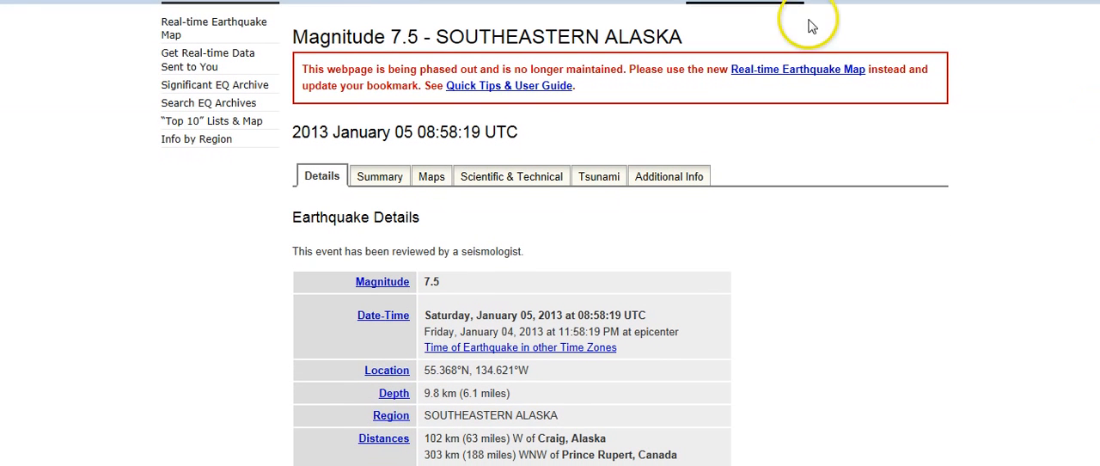
mouse_move(868, 183)
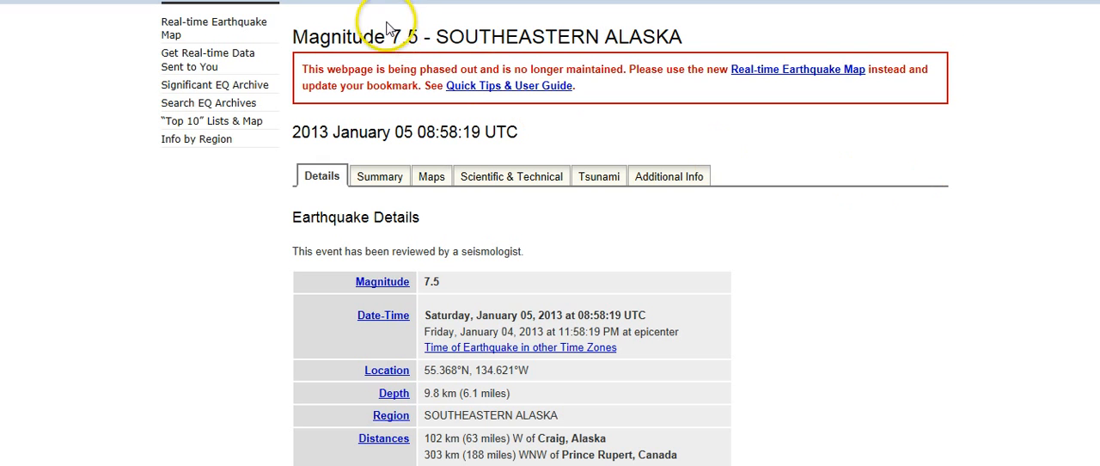
mouse_move(903, 48)
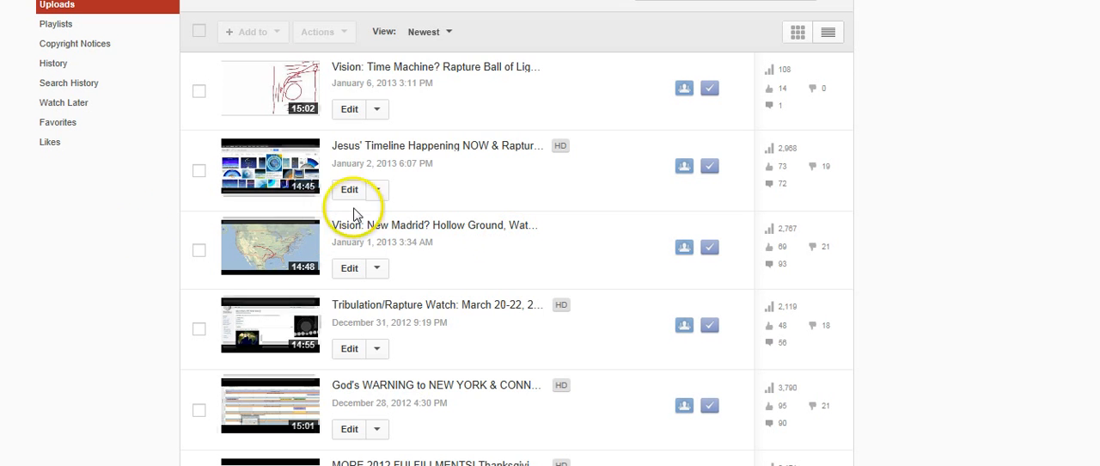
mouse_move(497, 241)
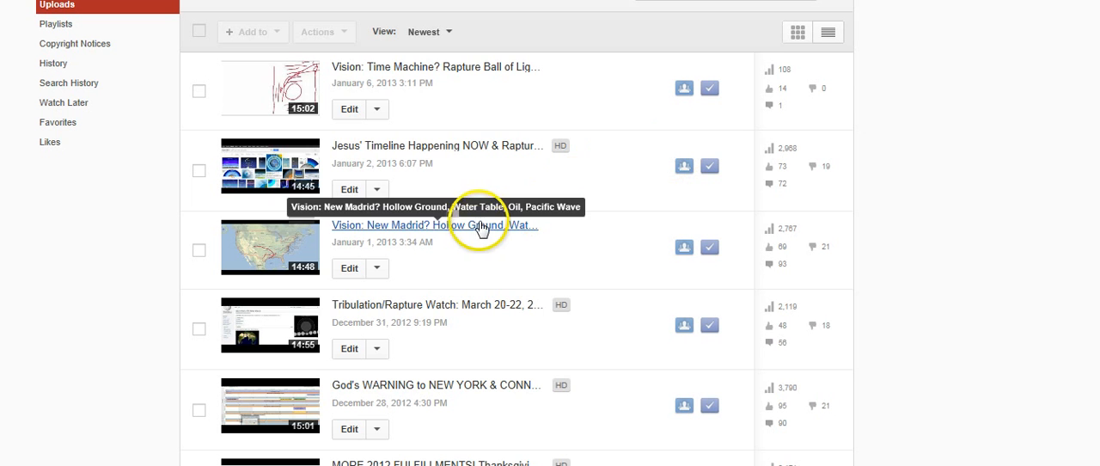
mouse_move(617, 233)
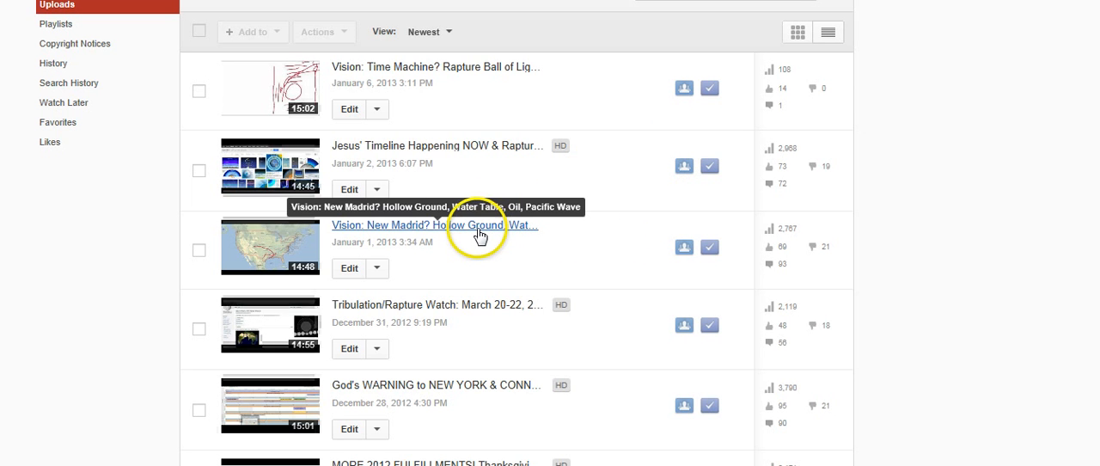
mouse_move(464, 230)
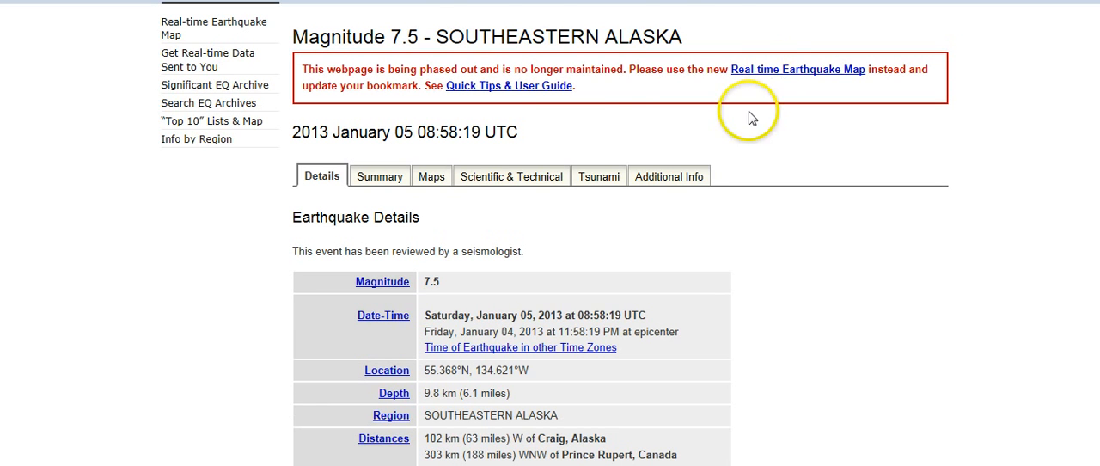
mouse_move(433, 24)
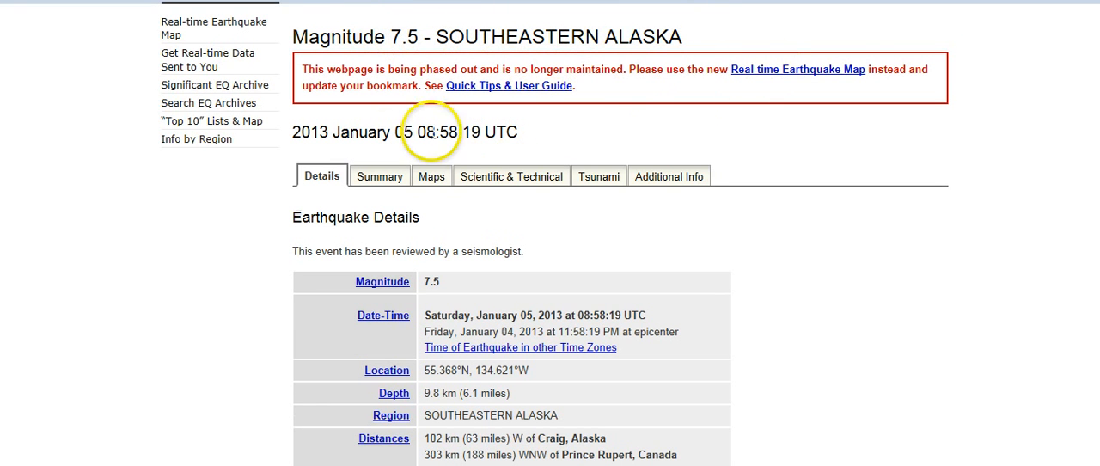
mouse_move(241, 191)
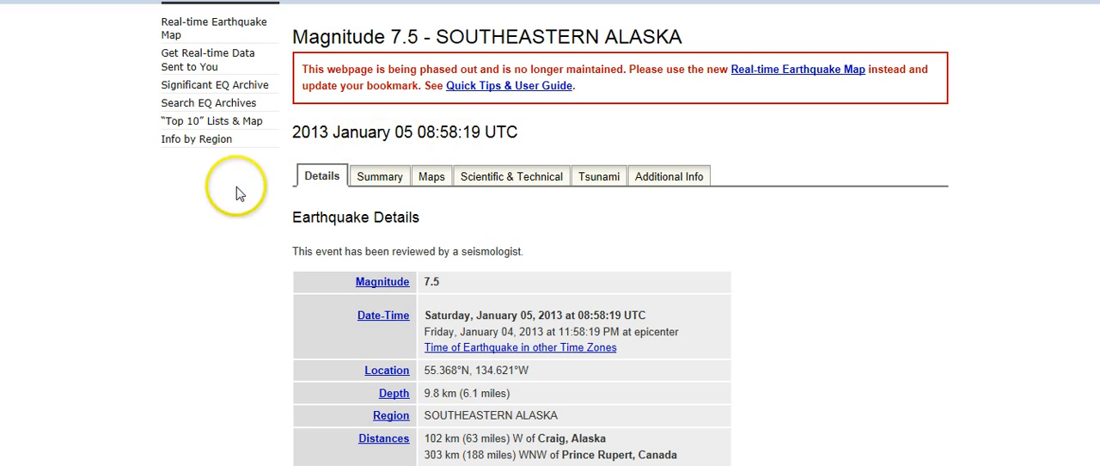
mouse_move(211, 210)
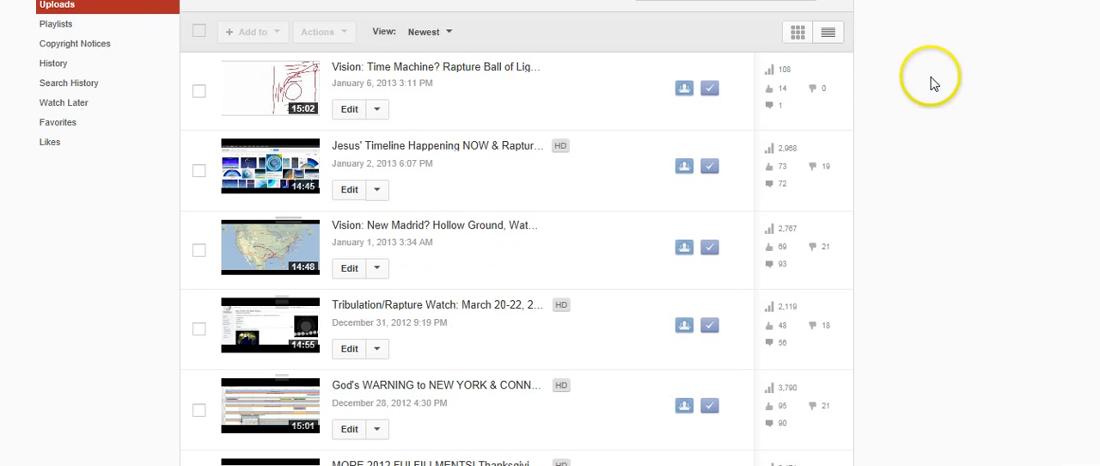
mouse_move(643, 38)
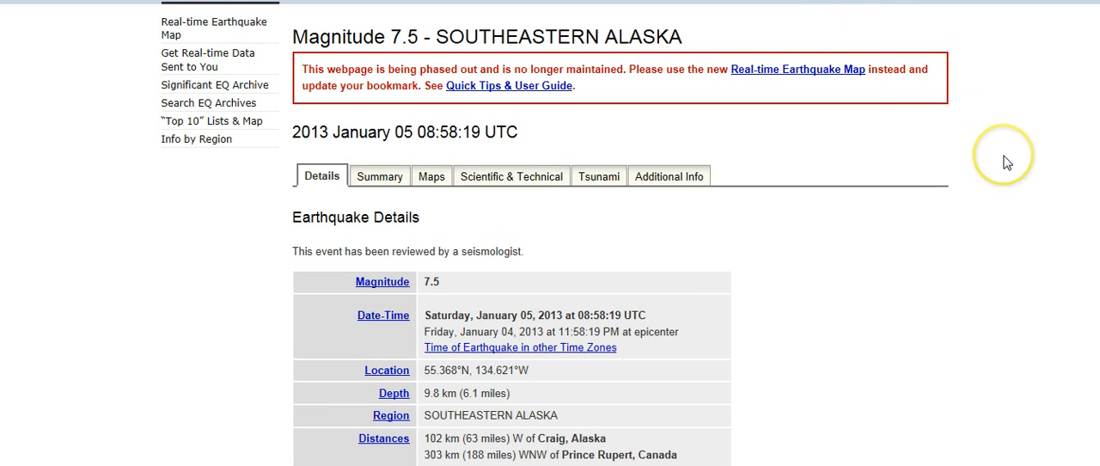
mouse_move(1008, 161)
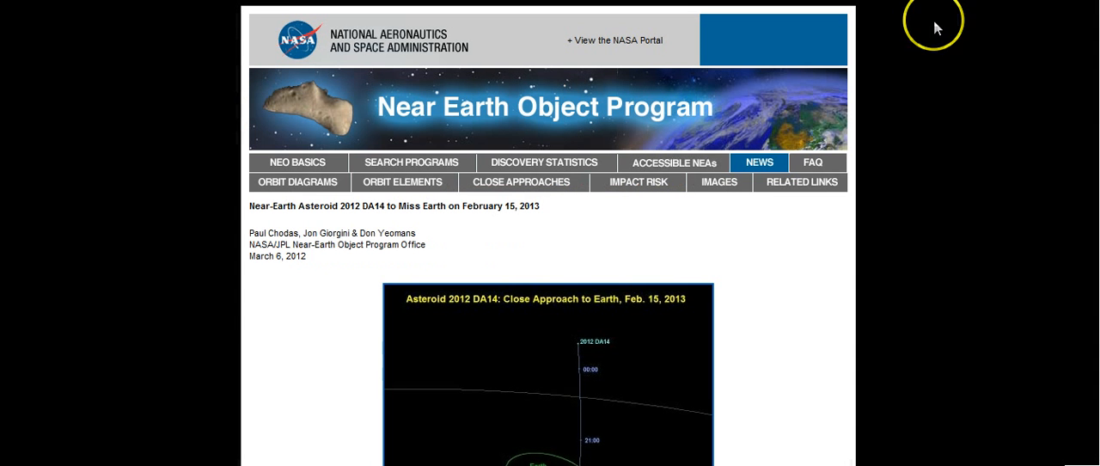
mouse_move(951, 70)
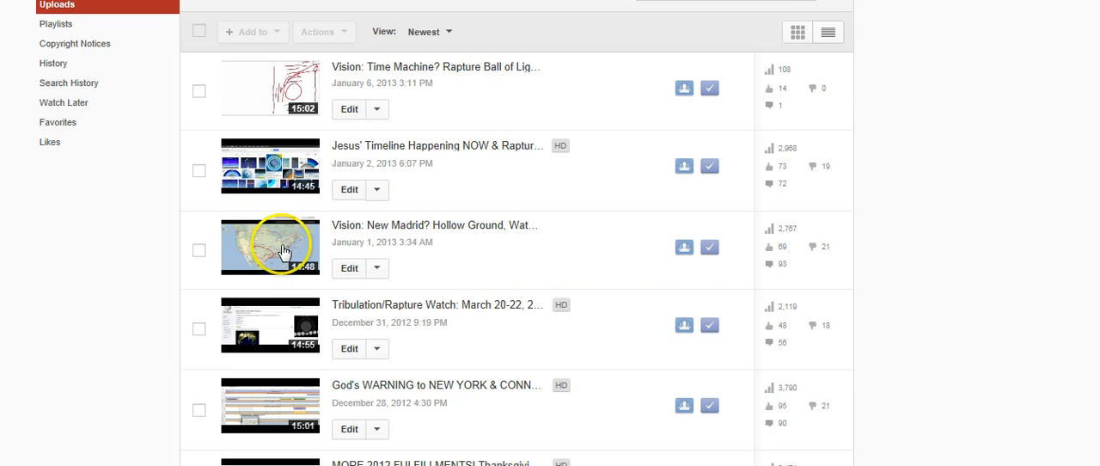
mouse_move(1076, 145)
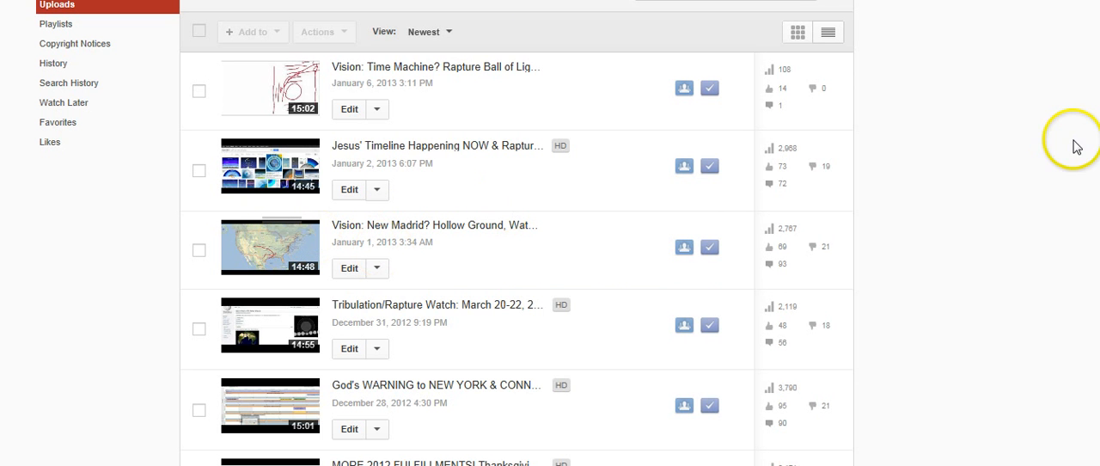
mouse_move(1032, 141)
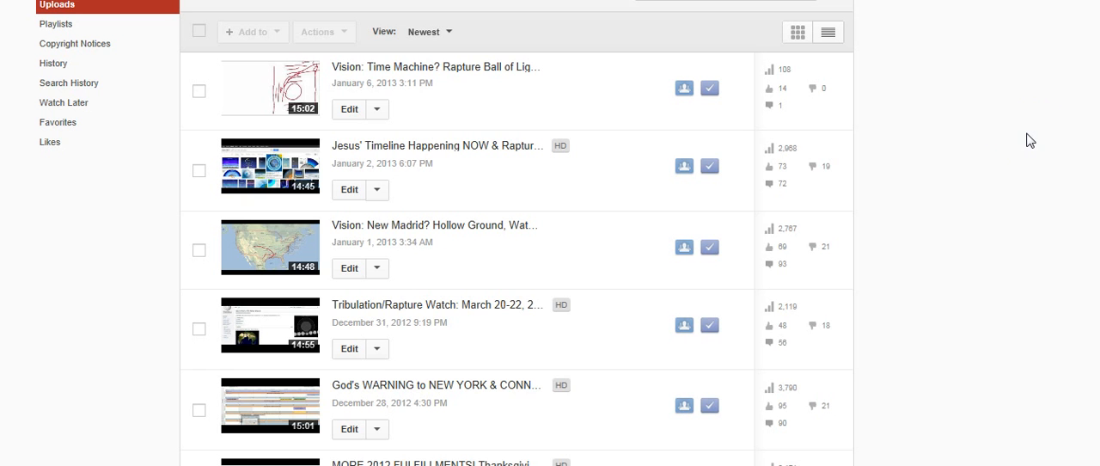
mouse_move(440, 225)
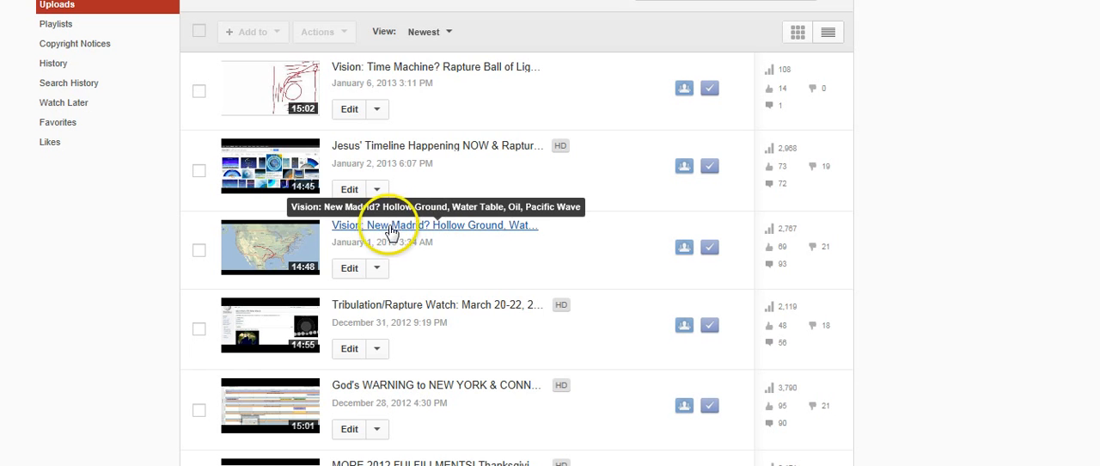
mouse_move(267, 250)
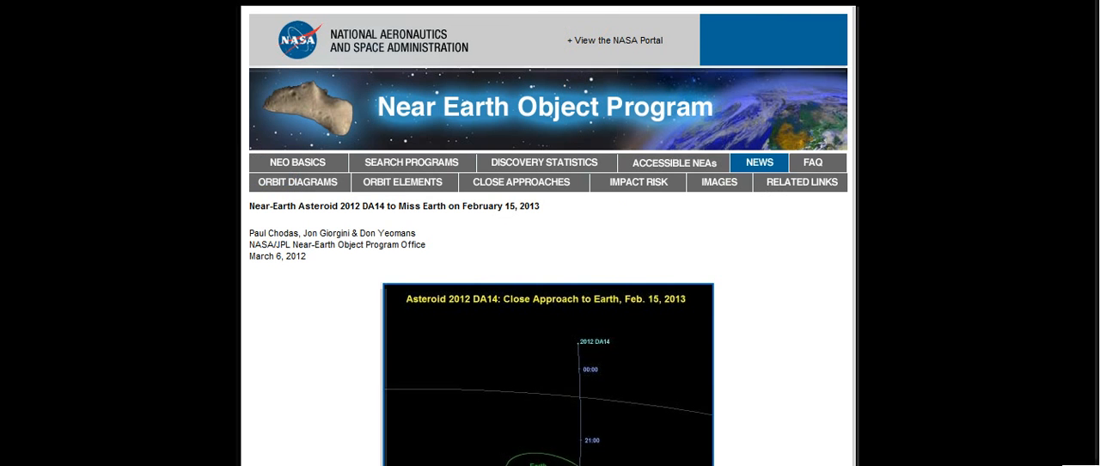
scroll("down", 3)
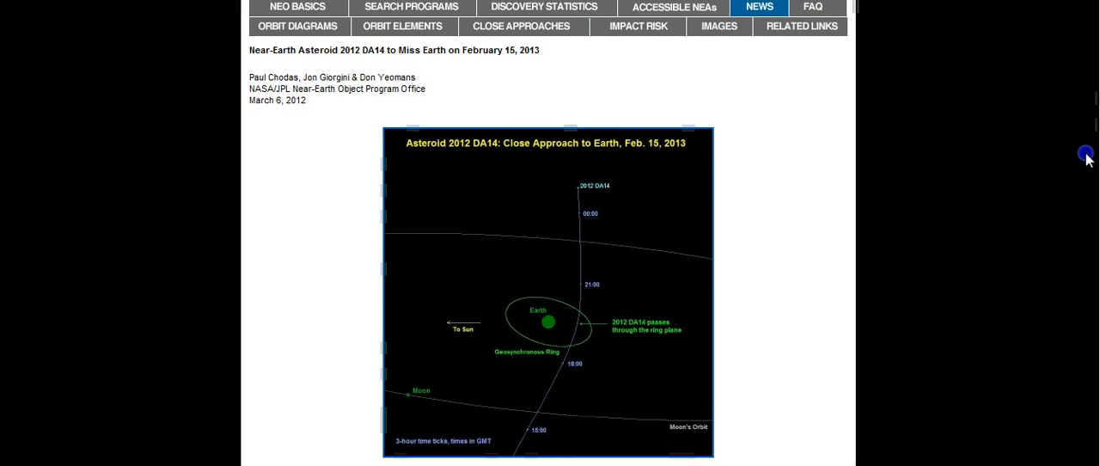
scroll("down", 3)
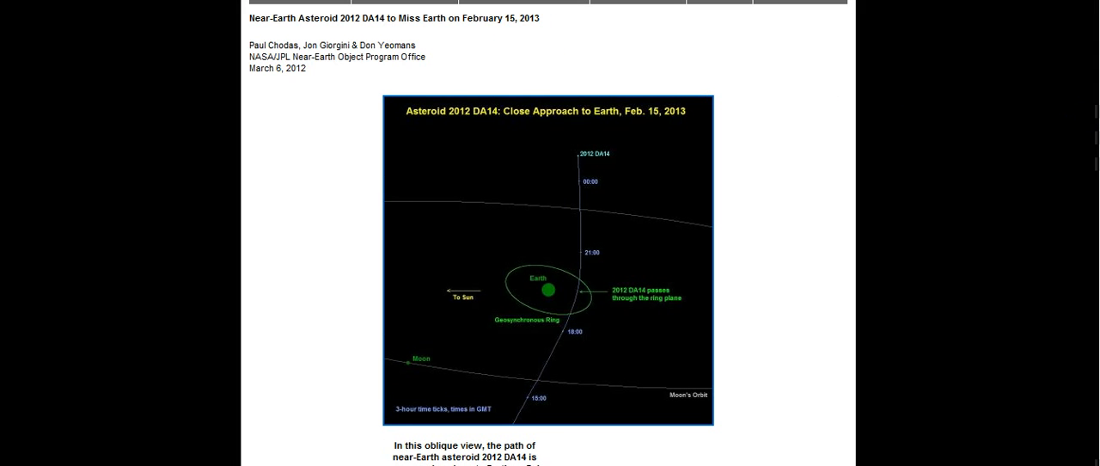
scroll("down", 3)
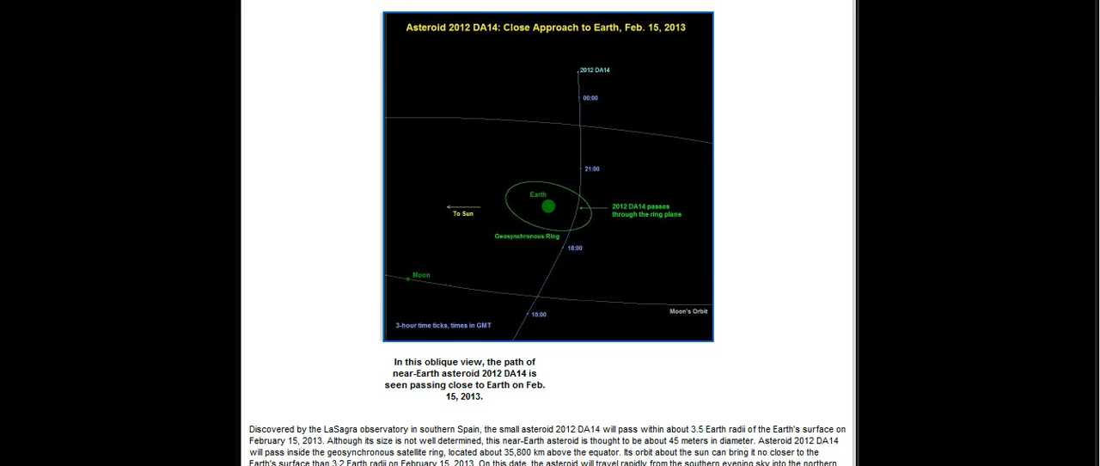
scroll("down", 3)
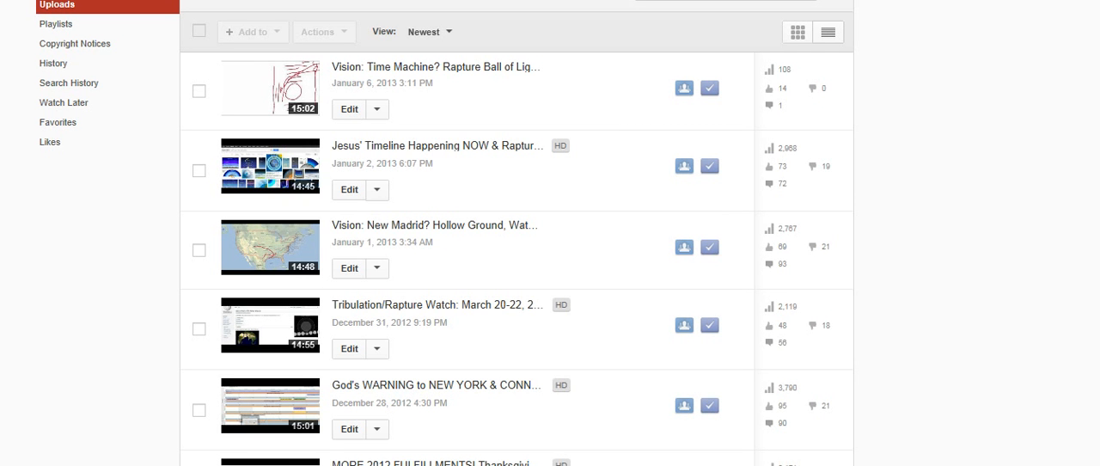
mouse_move(478, 230)
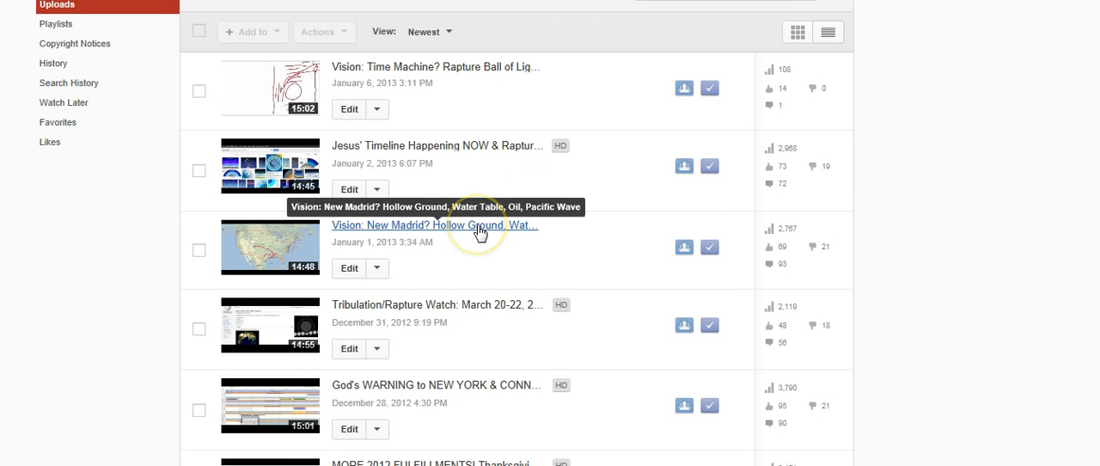
mouse_move(328, 244)
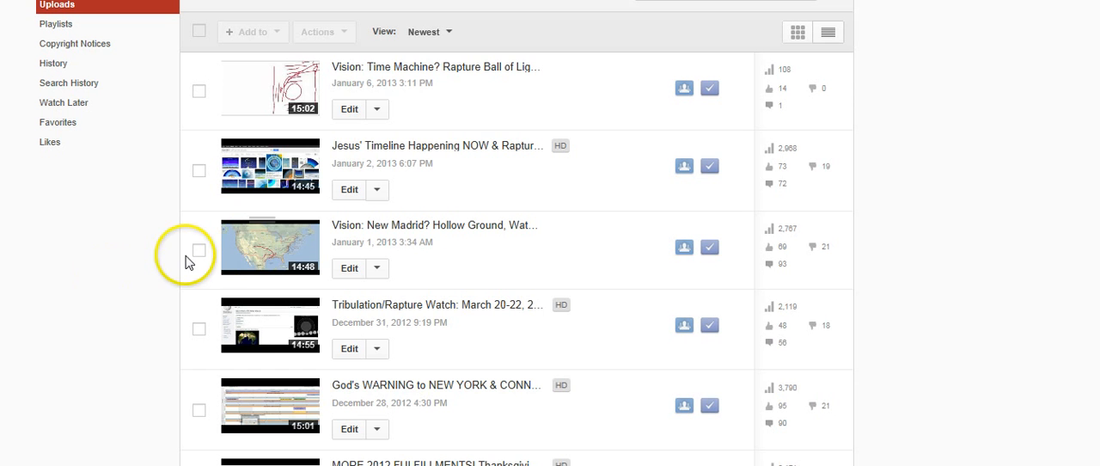
mouse_move(278, 256)
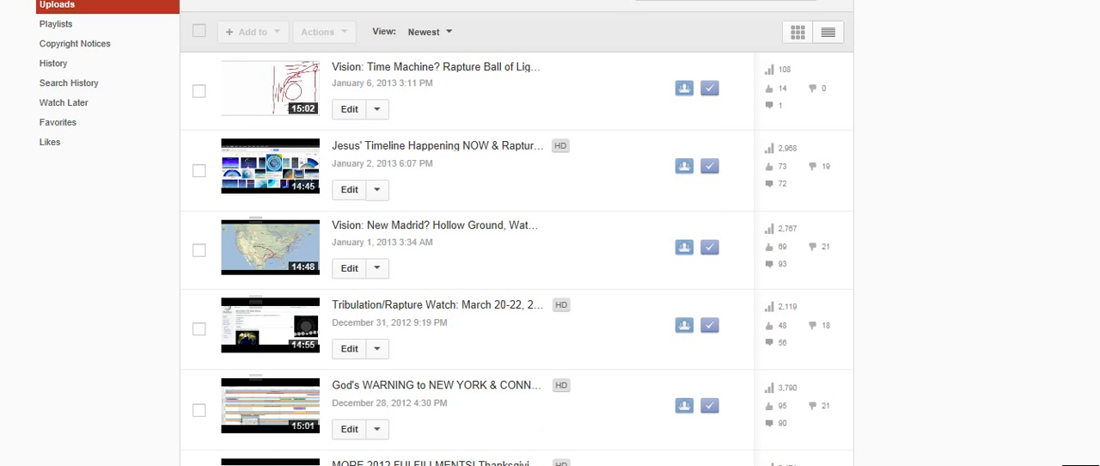
mouse_move(976, 41)
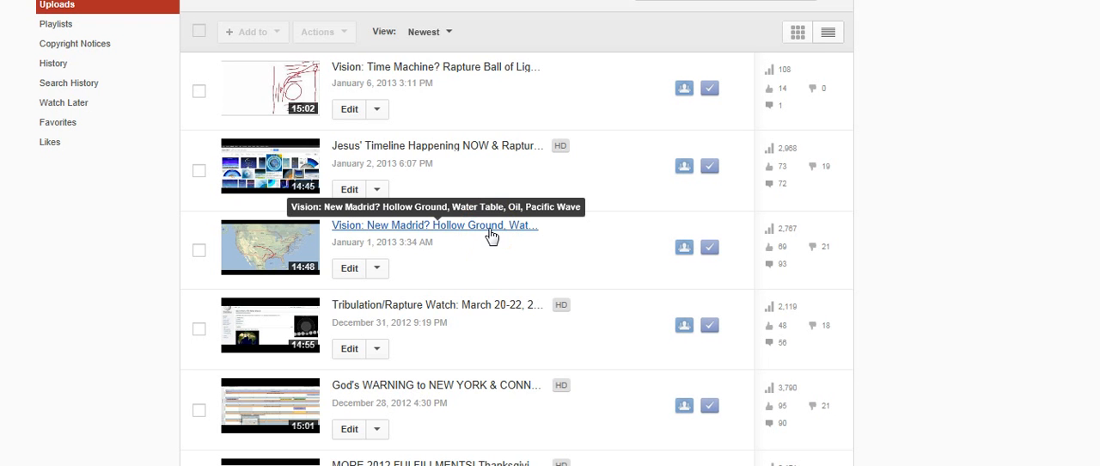
mouse_move(1045, 208)
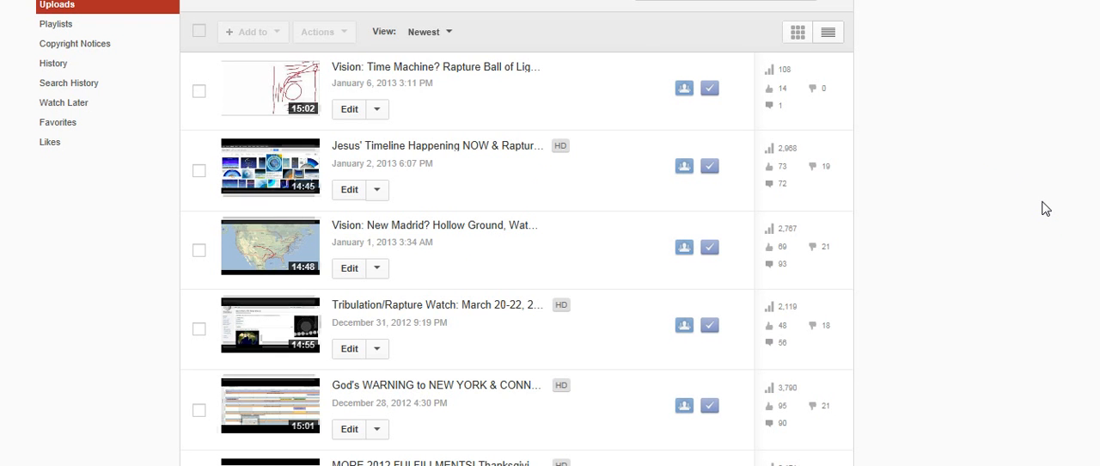
mouse_move(855, 89)
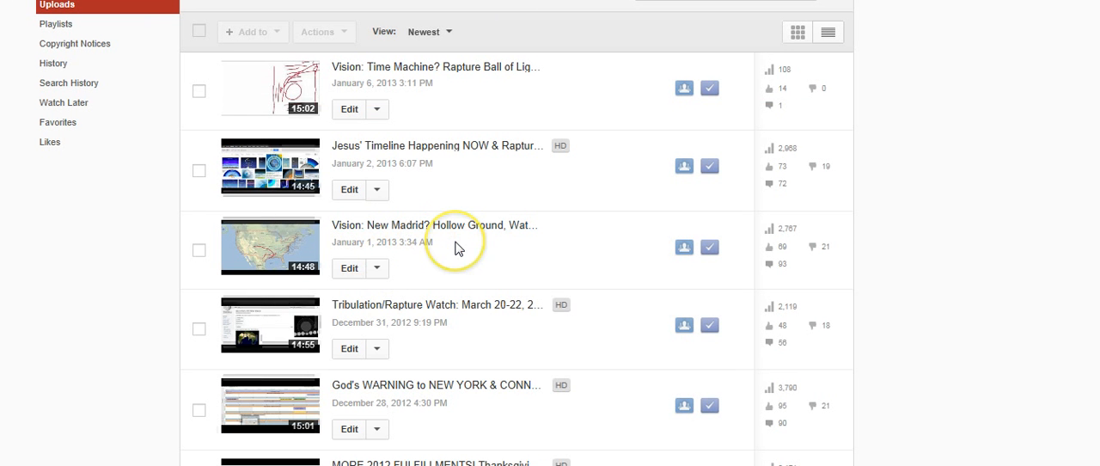
mouse_move(489, 449)
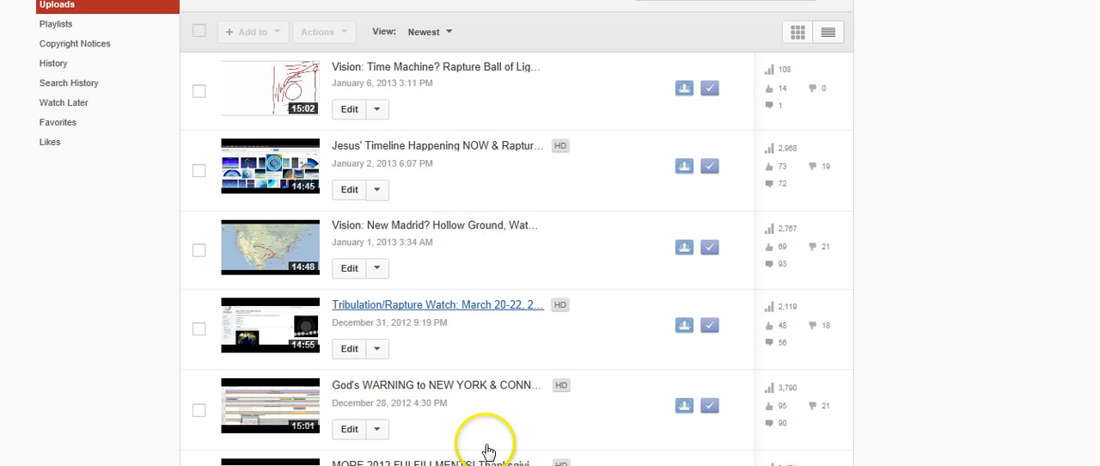